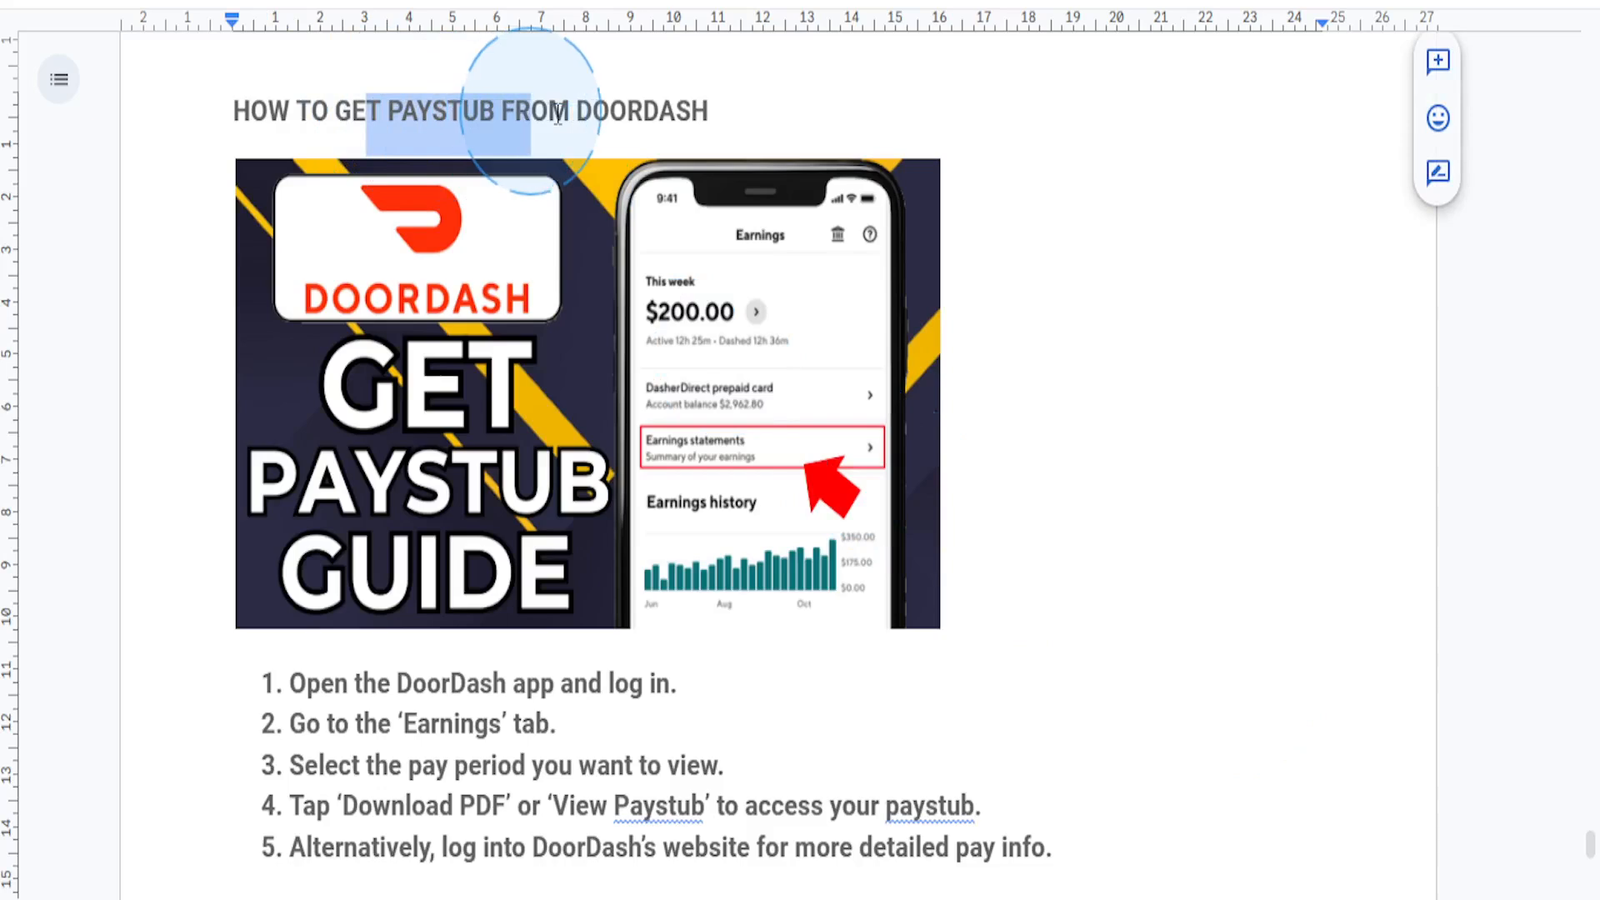
mouse_move(715, 485)
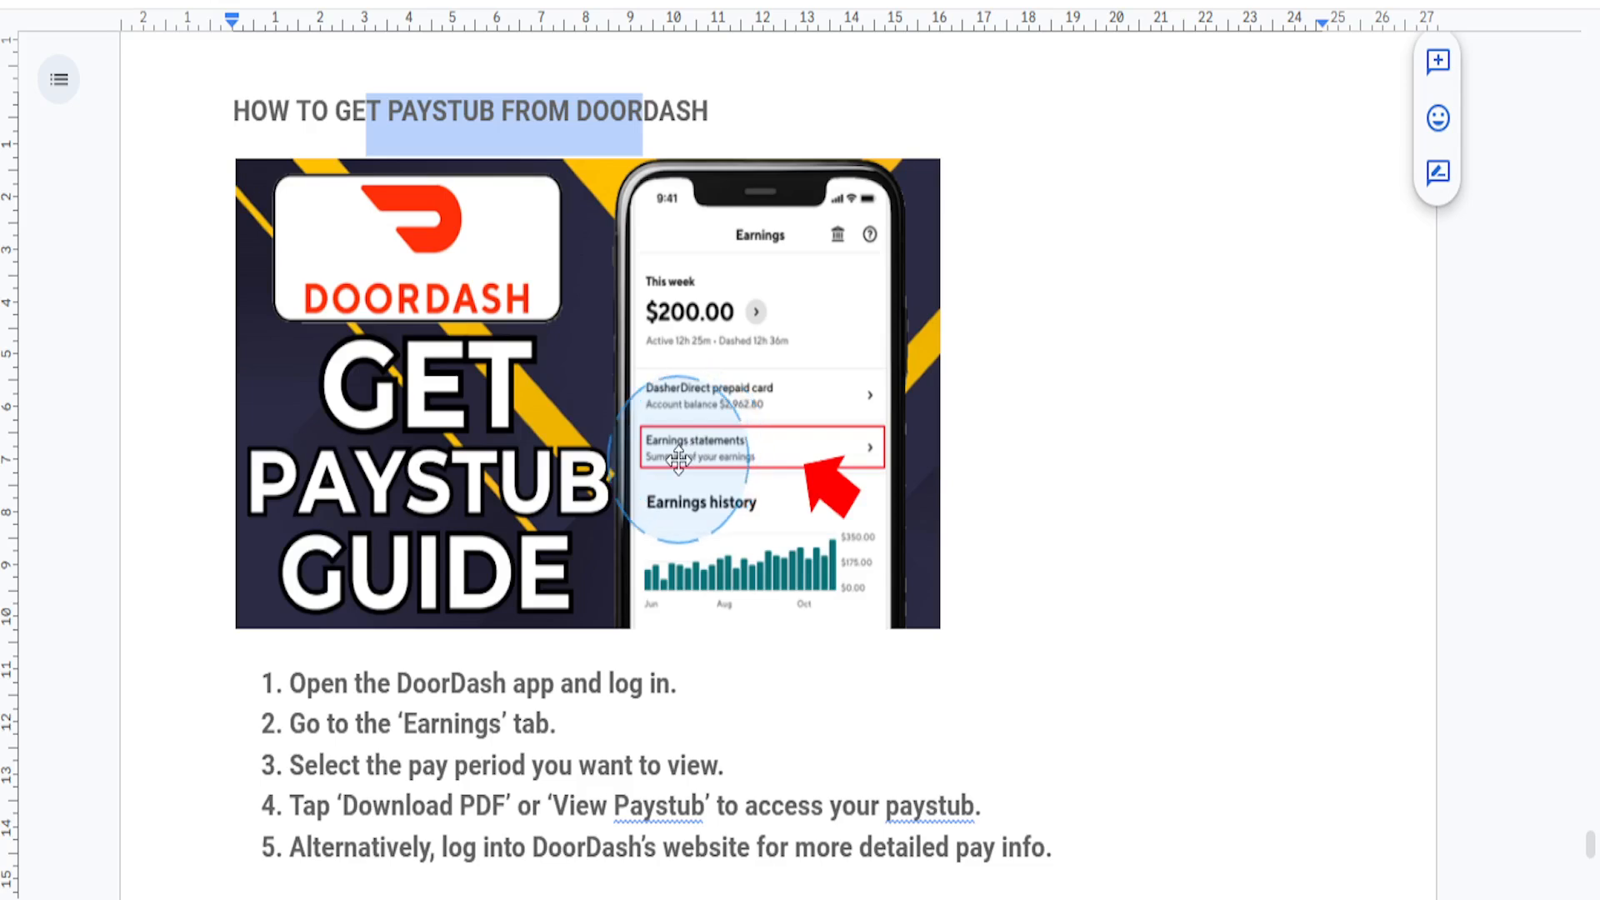
mouse_move(316, 668)
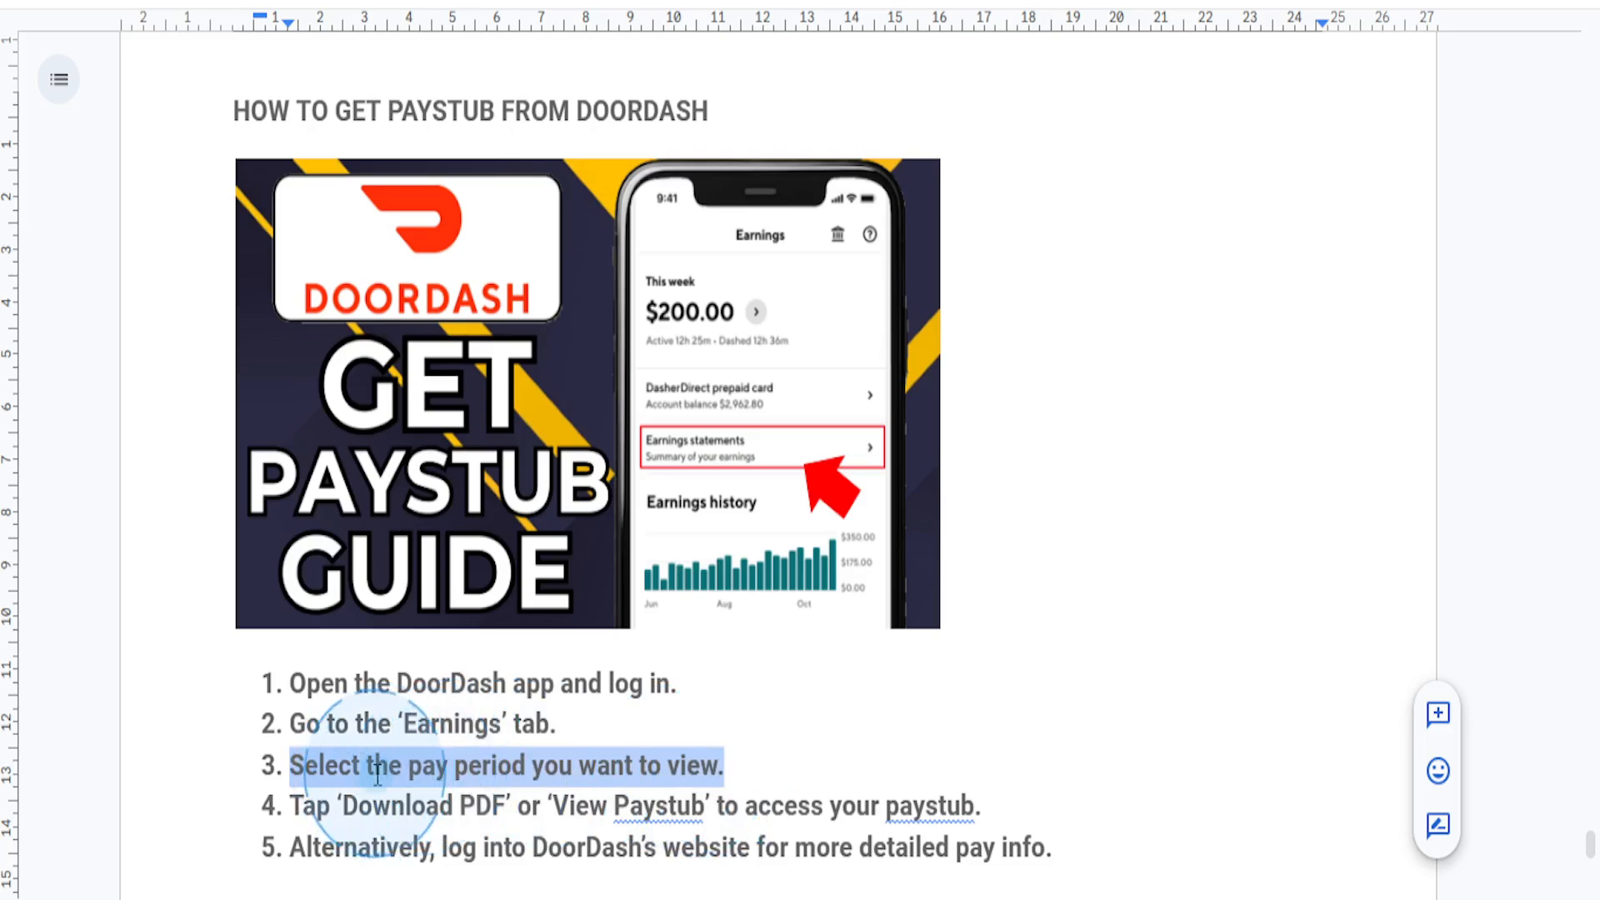
left_click(378, 764)
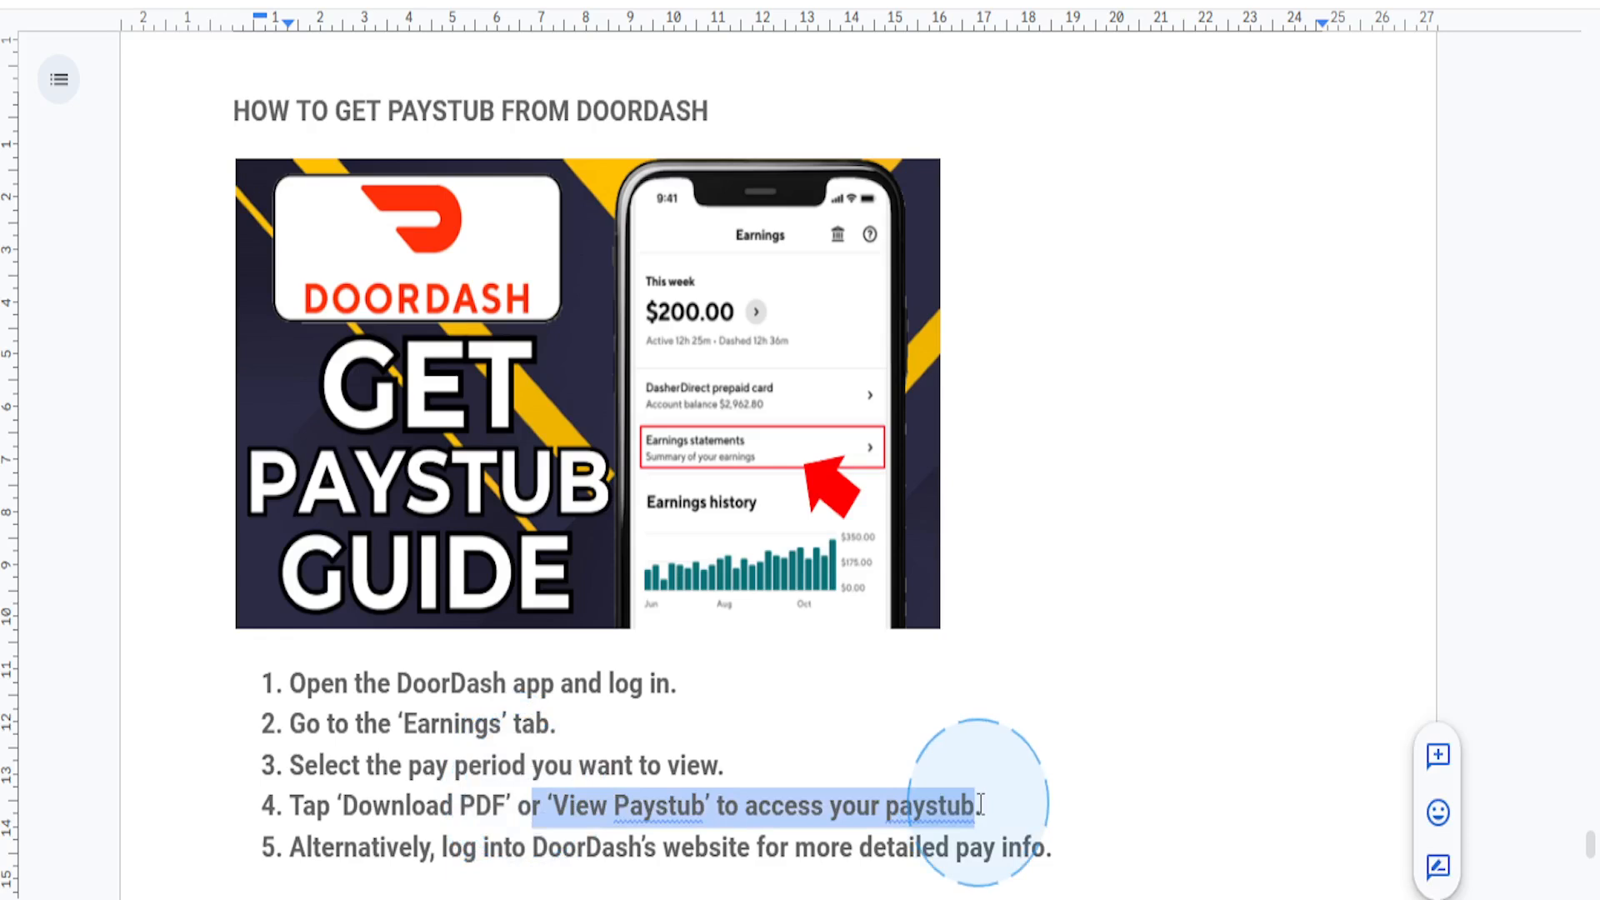
mouse_move(976, 804)
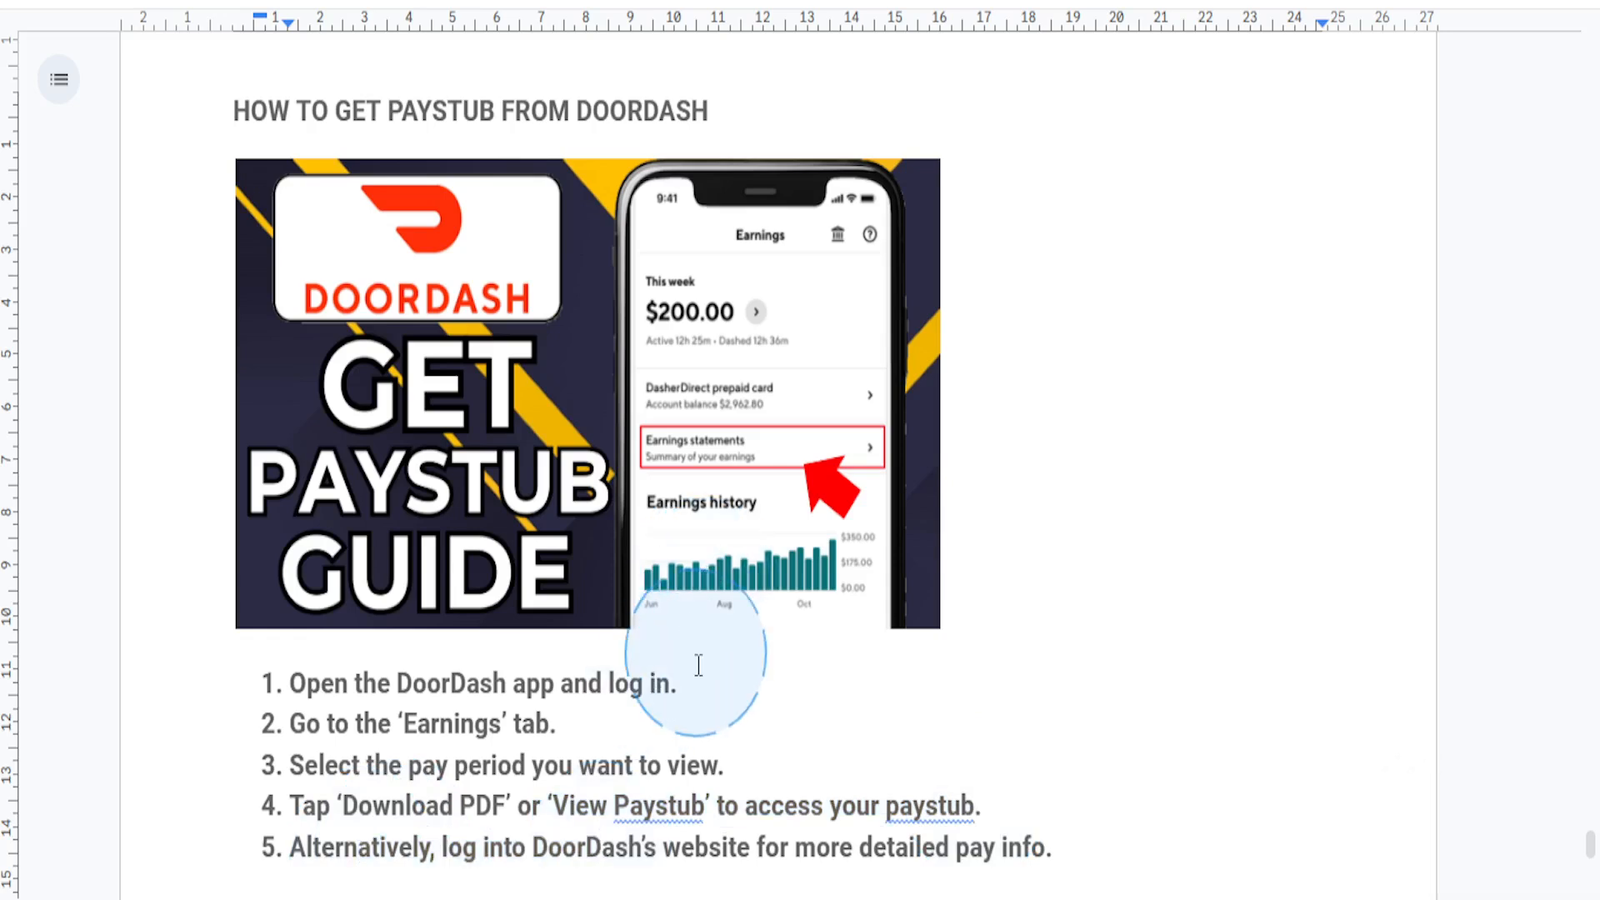
left_click(682, 683)
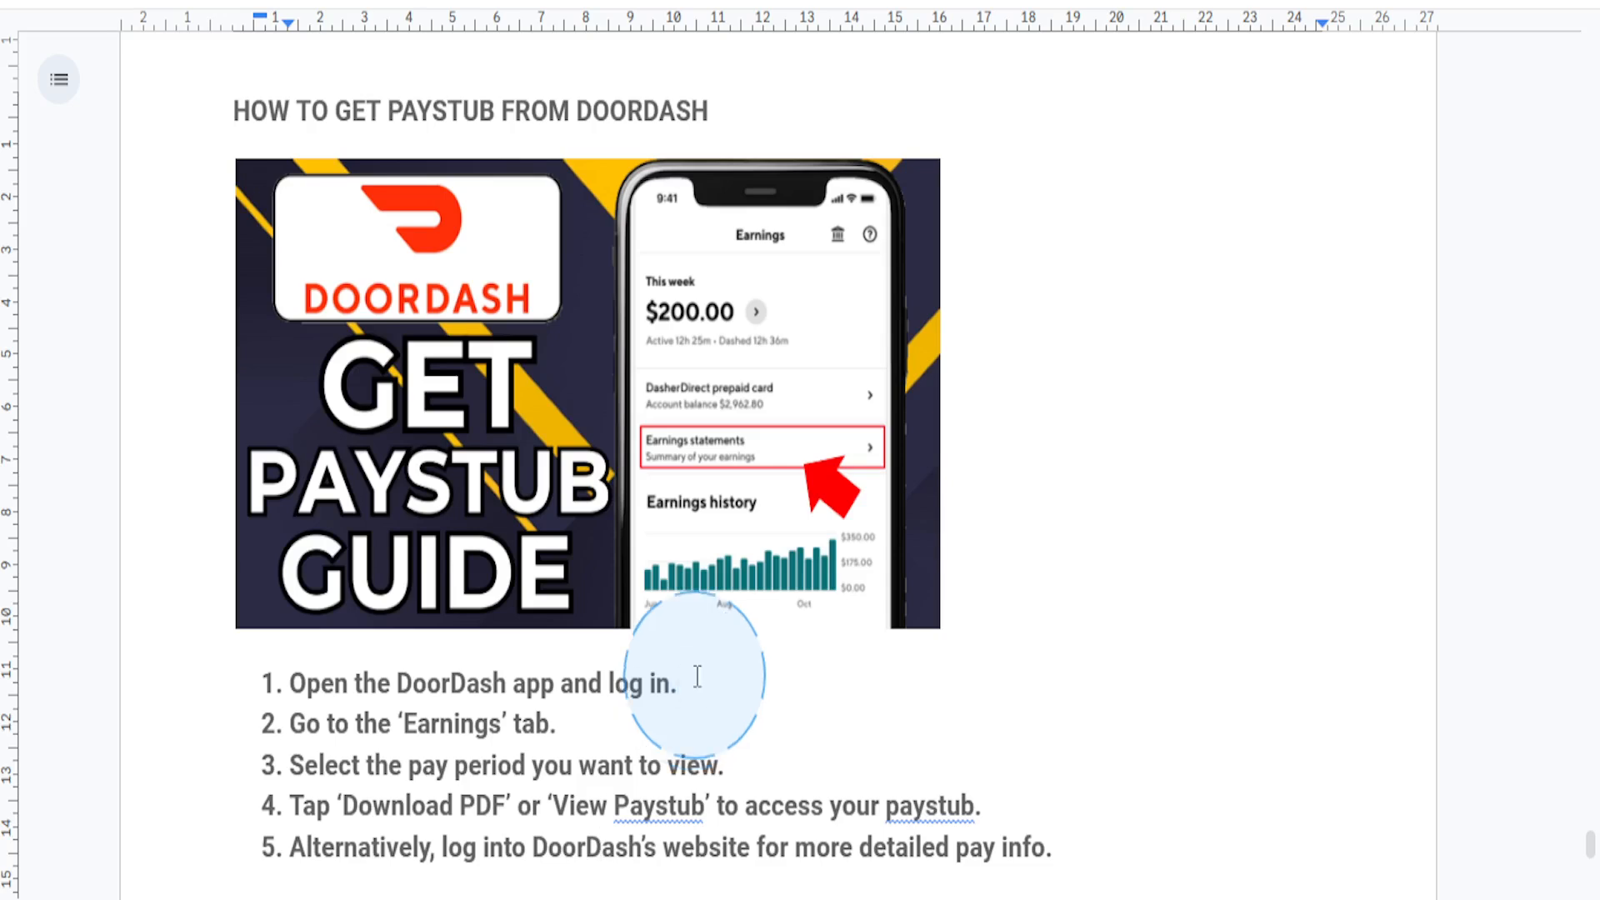
left_click(677, 684)
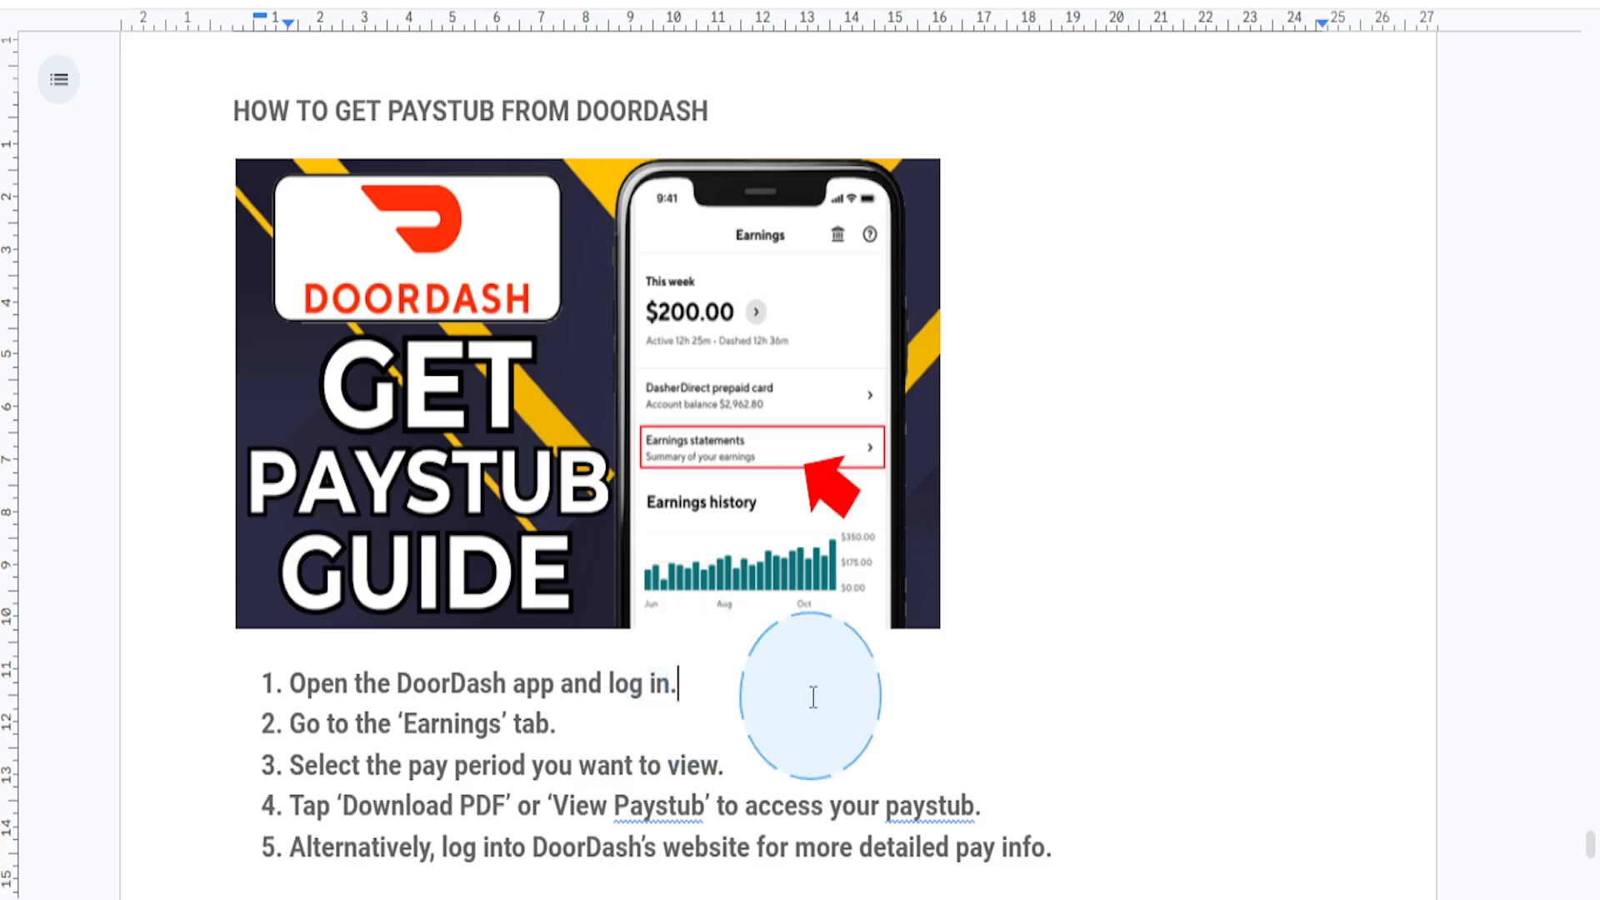
mouse_move(1234, 813)
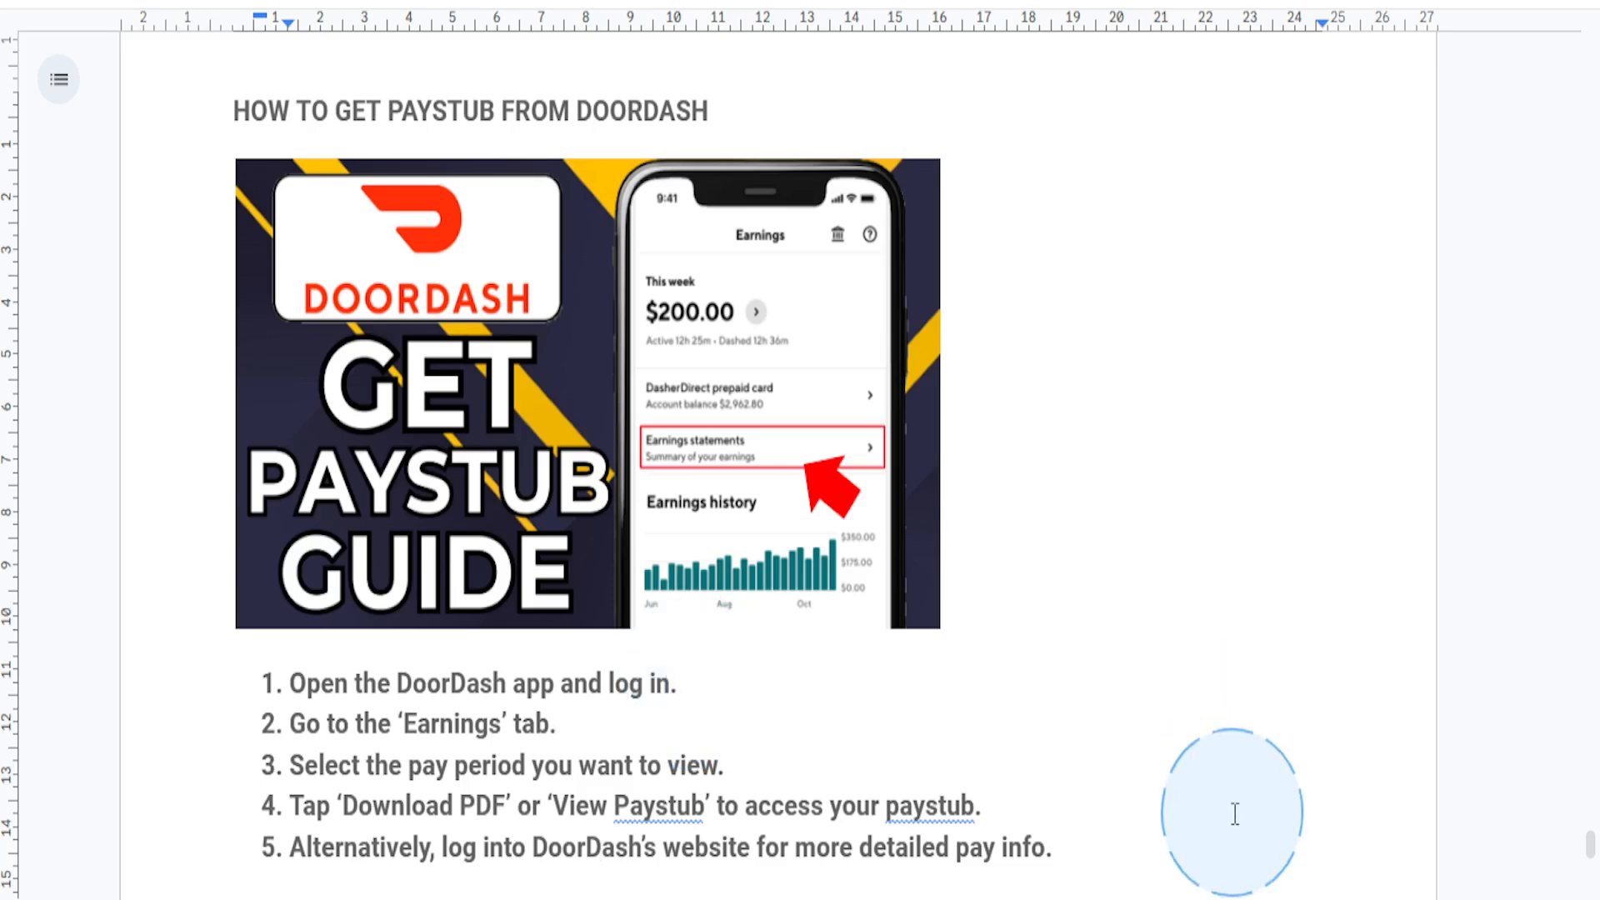